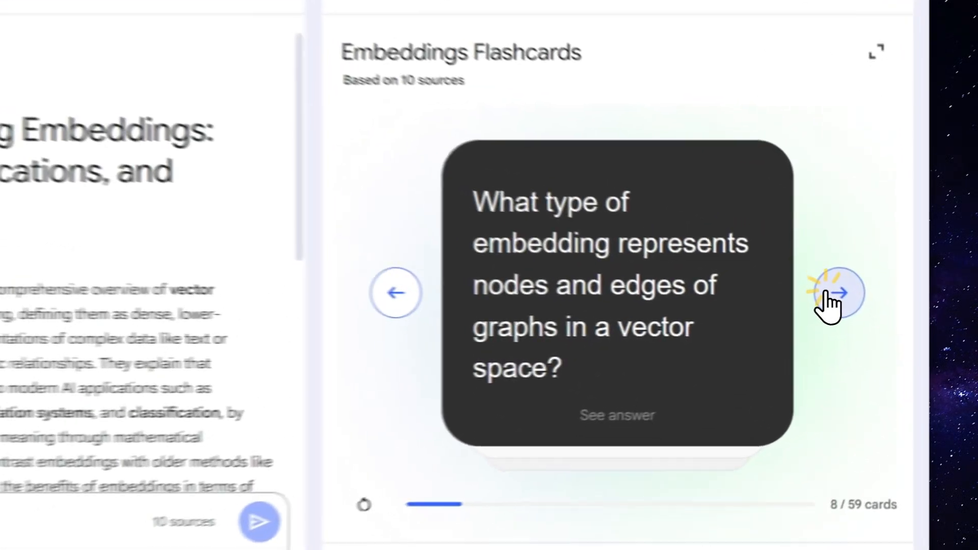
Step: Advance the Embeddings Flashcards set to card 9 of 59 and reveal its Image embeddings answer
left_click(839, 293)
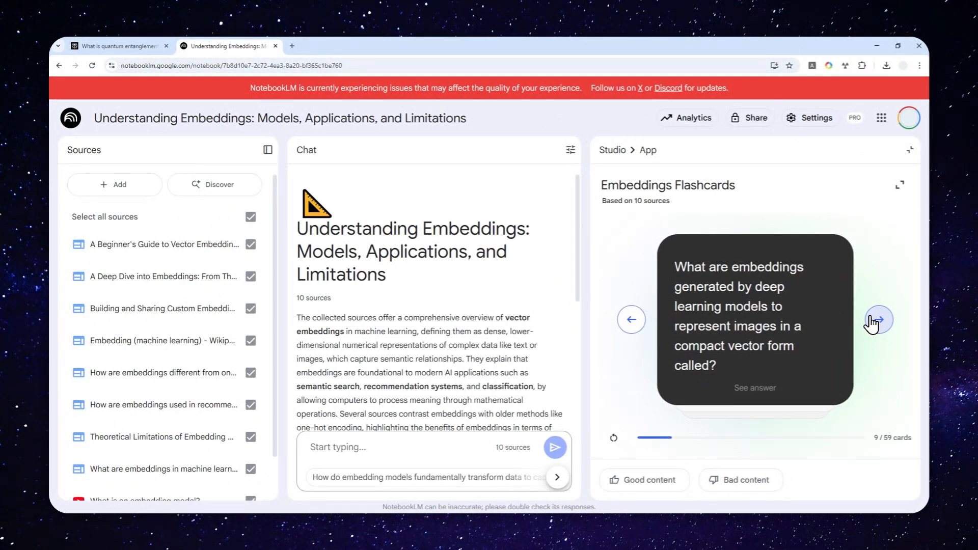
mouse_move(776, 320)
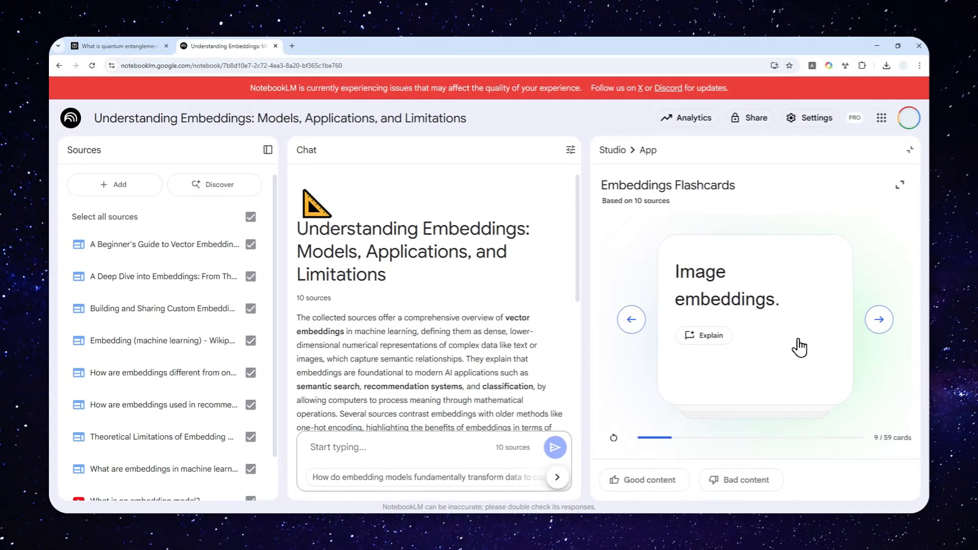
left_click(877, 319)
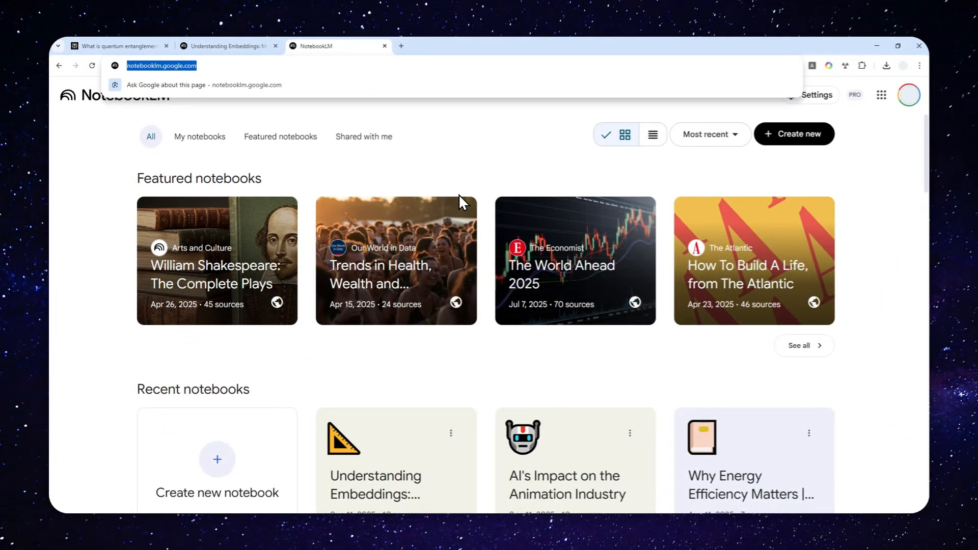
Step: Scroll through the Quantum Entanglement: Spooky Action and Technology notebook and its PDF source
scroll("down", 3)
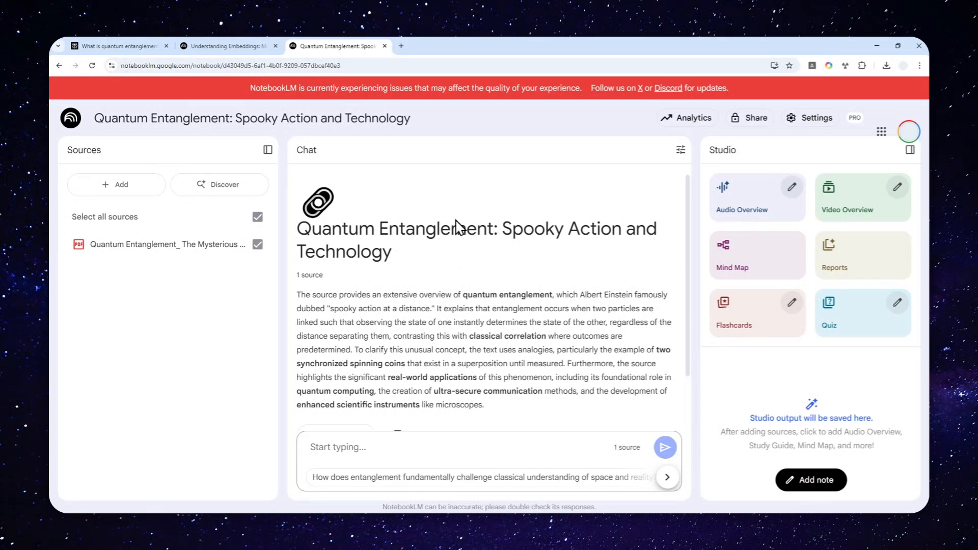
mouse_move(734, 337)
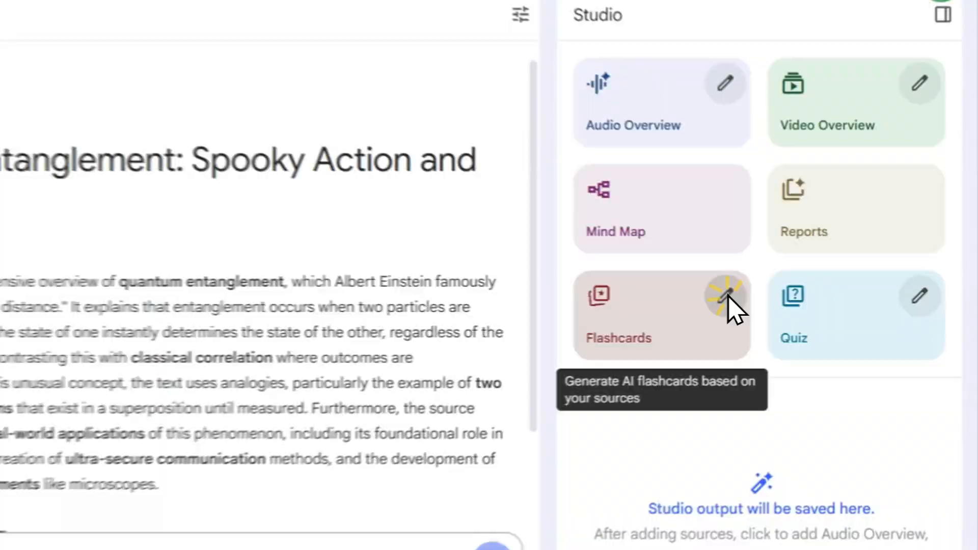
Step: Bring up Customize Flashcards from the Studio panel's Flashcards tile
left_click(661, 314)
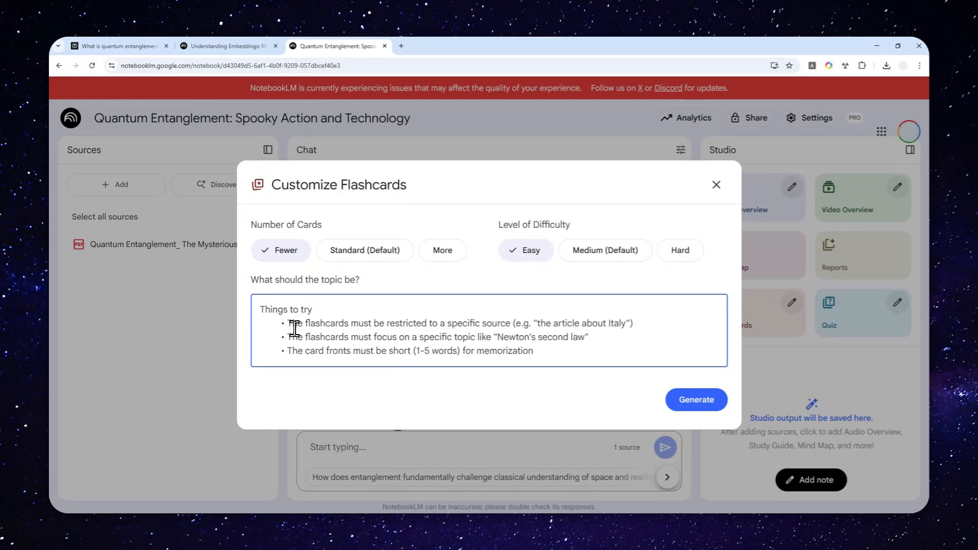
mouse_move(305, 293)
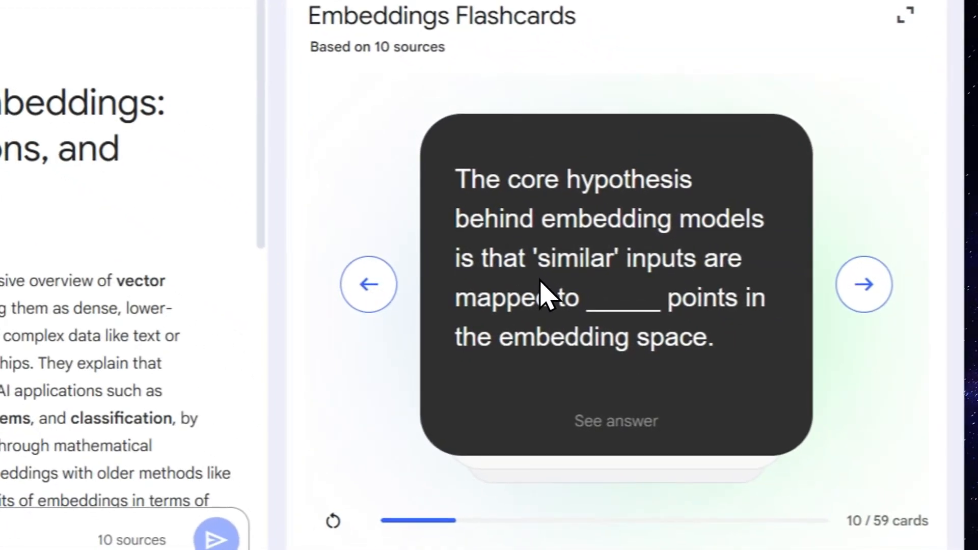
scroll("down", 3)
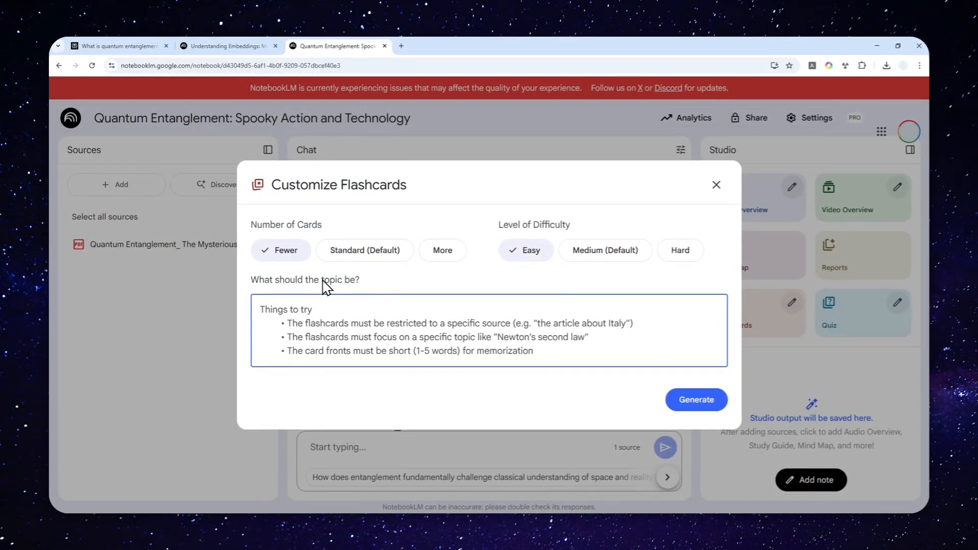
mouse_move(295, 269)
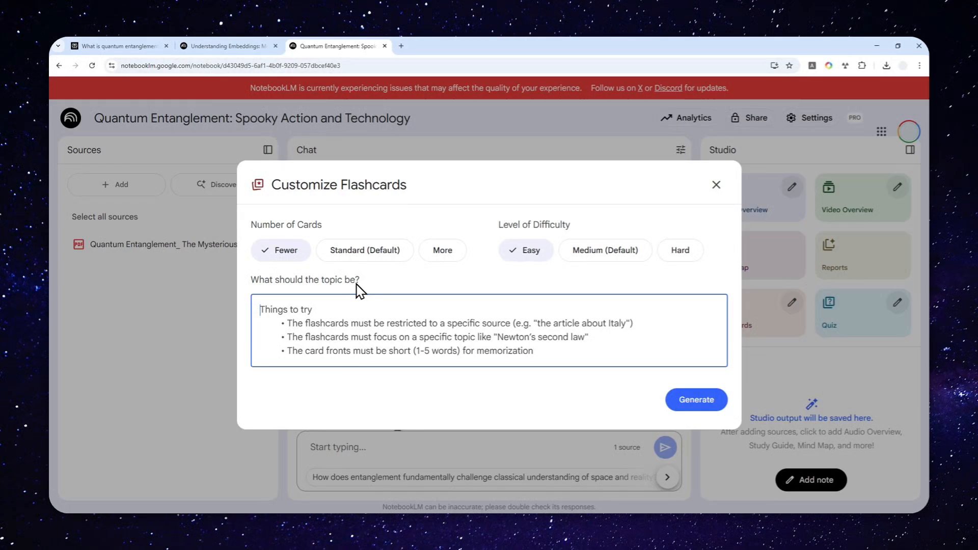
Step: Focus the topic box before generating the Entanglement Flashcards set from the single source
left_click(716, 185)
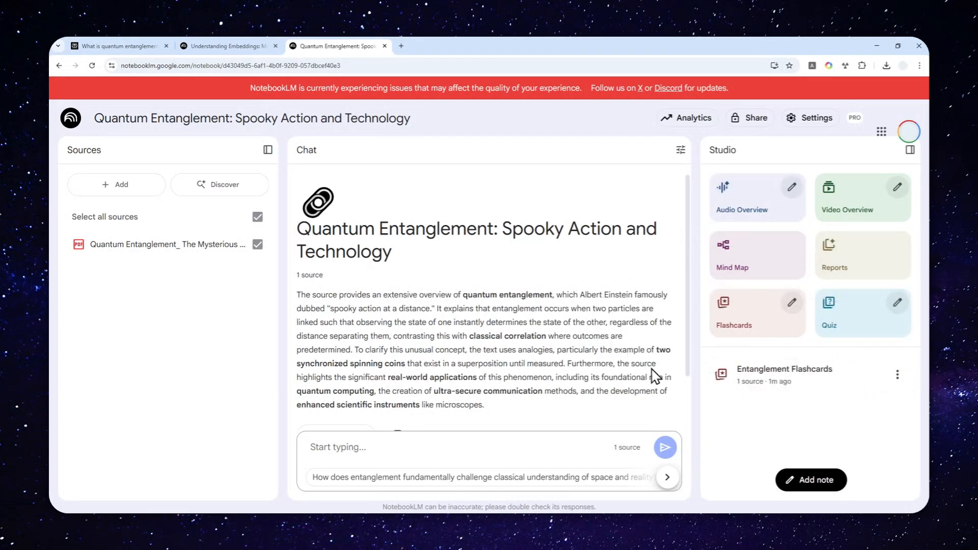
mouse_move(763, 398)
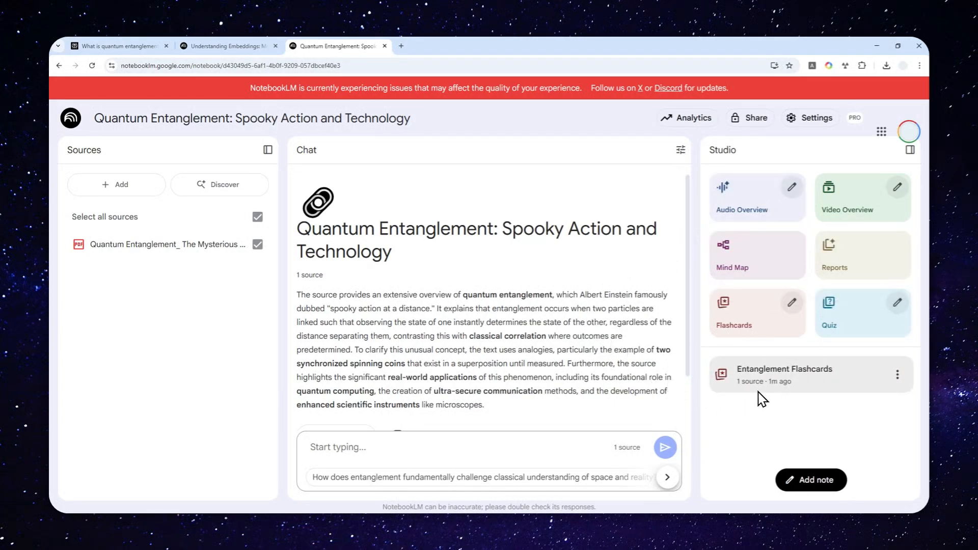
mouse_move(784, 423)
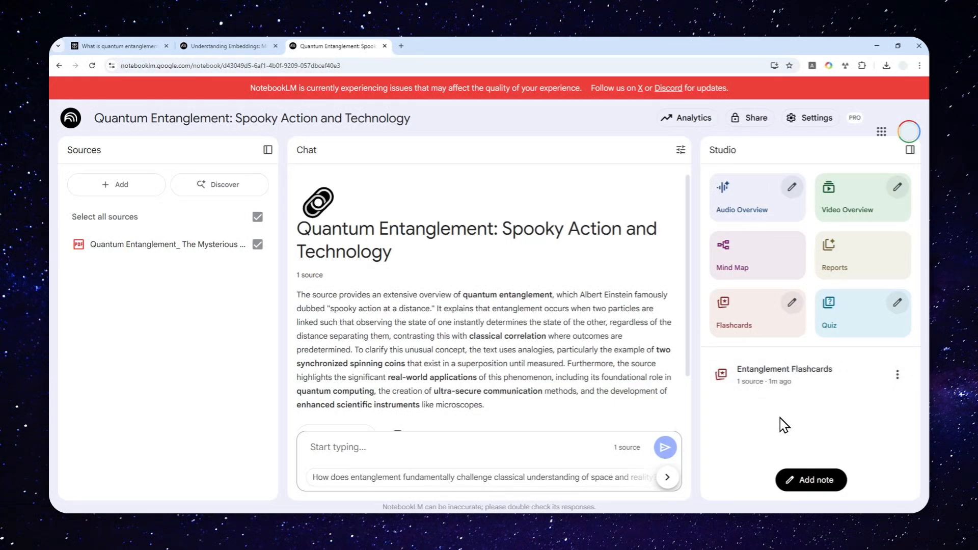
mouse_move(783, 419)
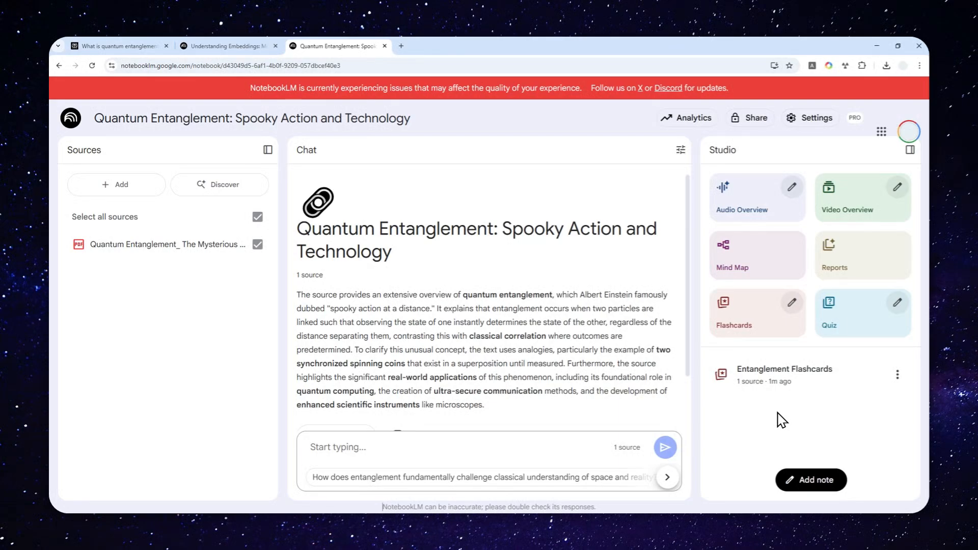
mouse_move(790, 391)
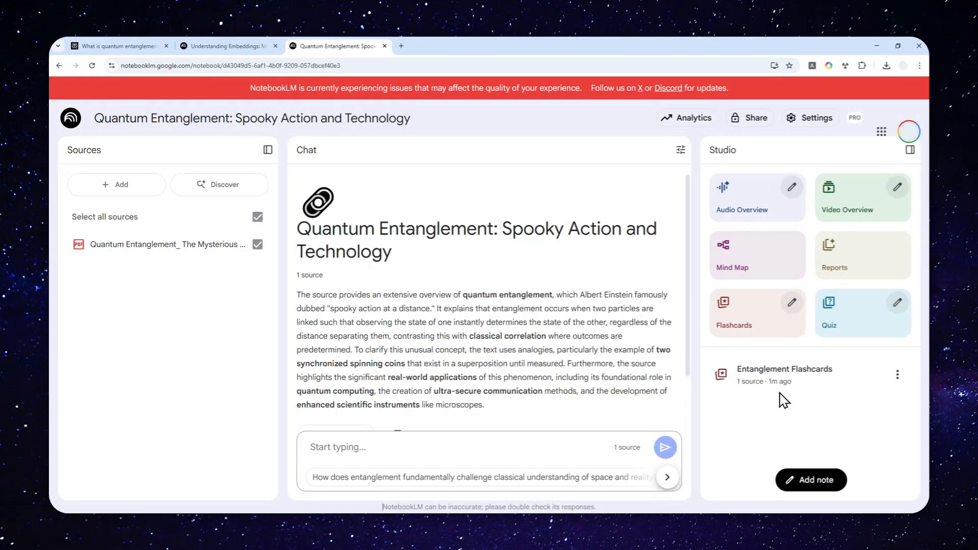
mouse_move(773, 403)
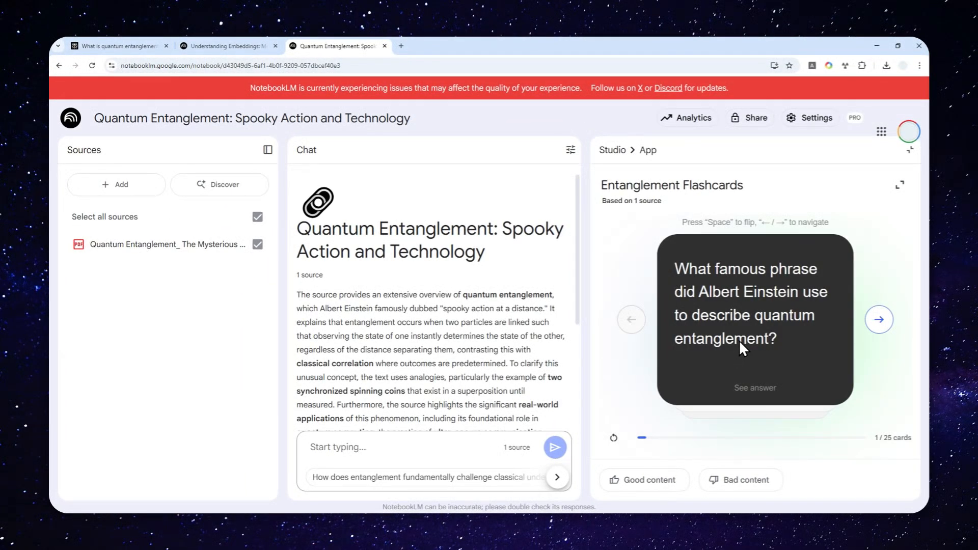
mouse_move(846, 334)
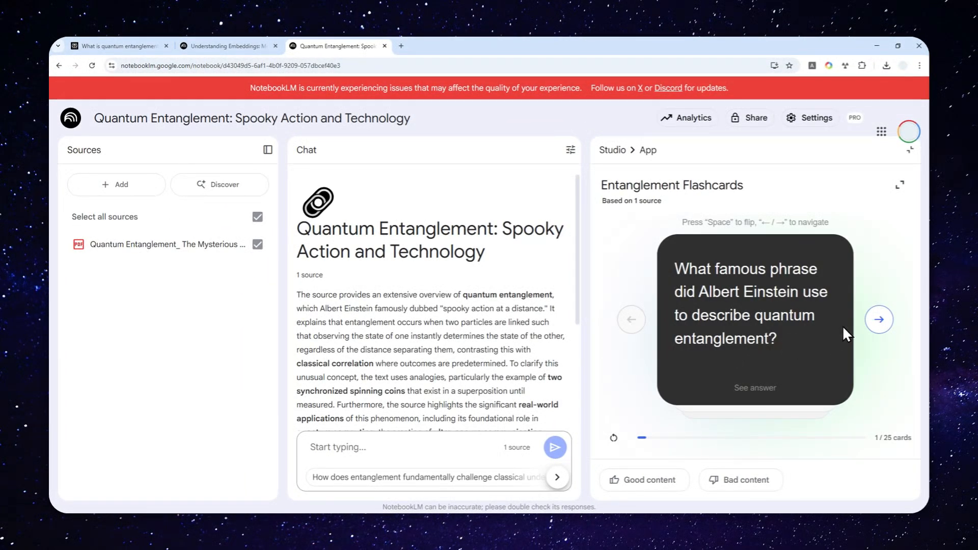
Step: Advance the Entanglement Flashcards set to card 3 of 25, the superposition card
left_click(878, 319)
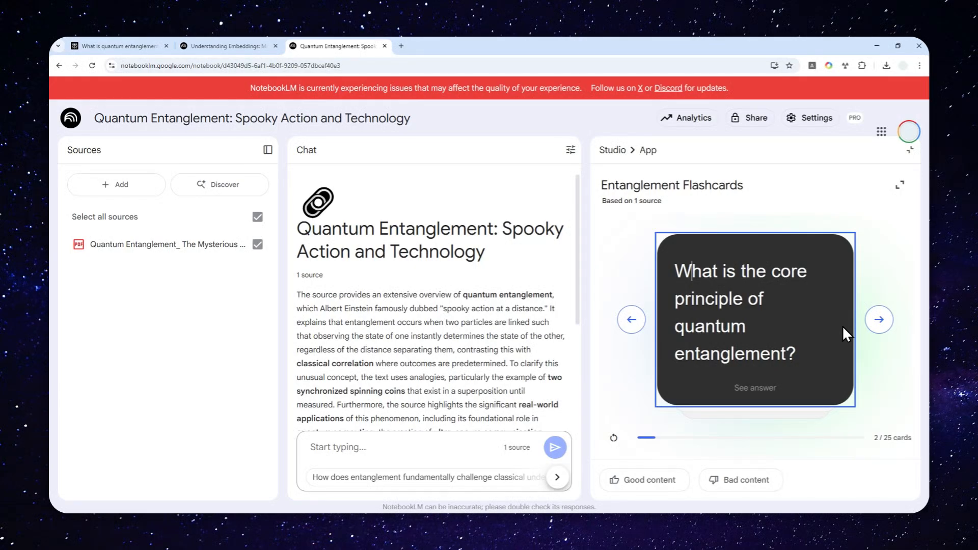
left_click(879, 319)
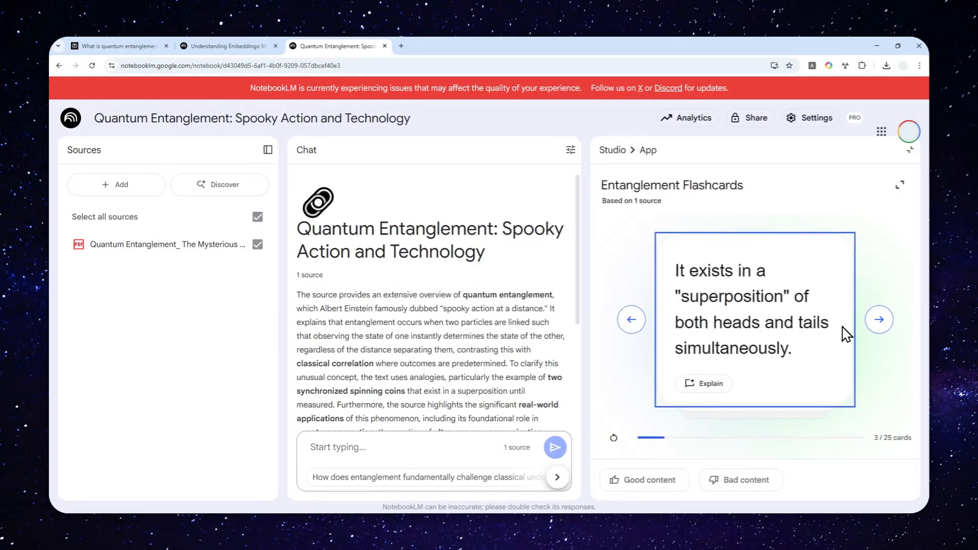
mouse_move(703, 383)
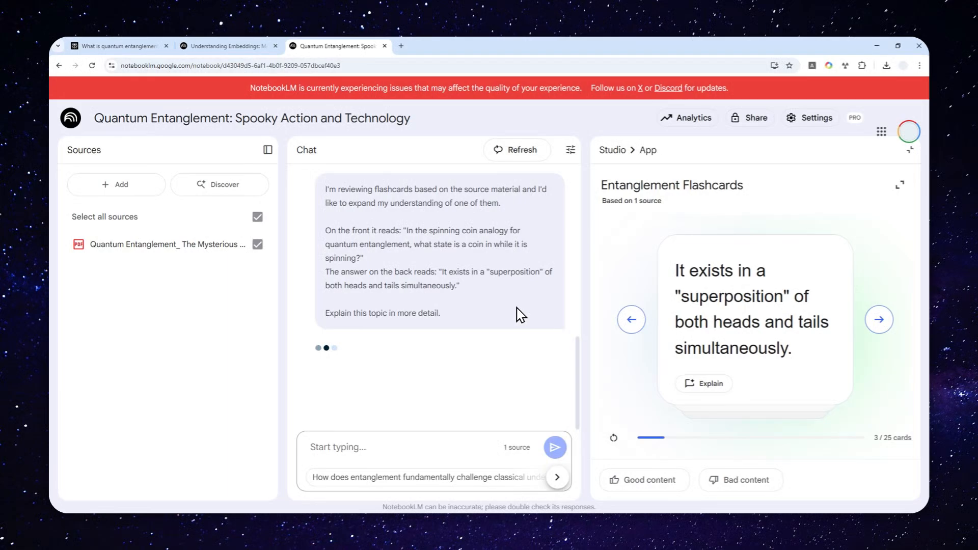
Step: Read the chat's spinning-coin superposition explanation, then move on to card 4 of 25
left_click(554, 447)
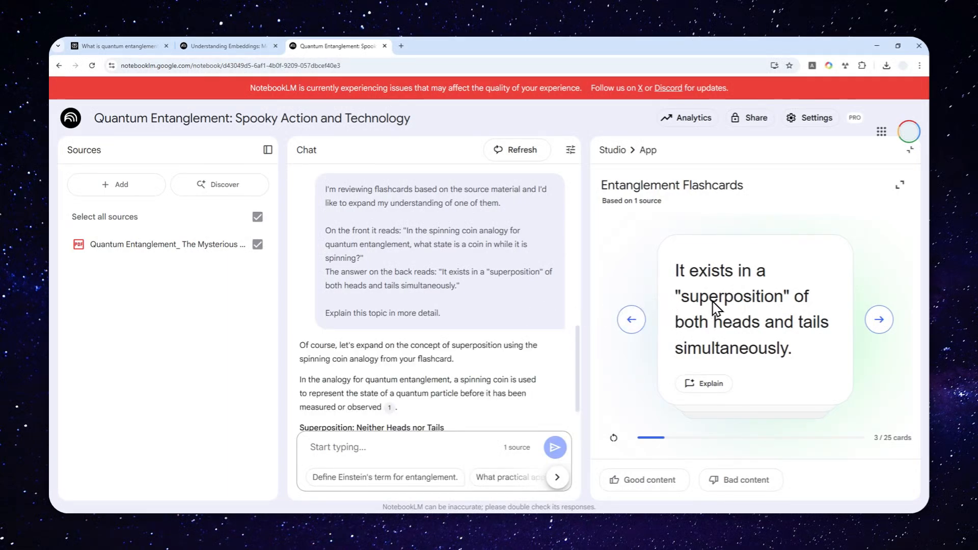
scroll("down", 3)
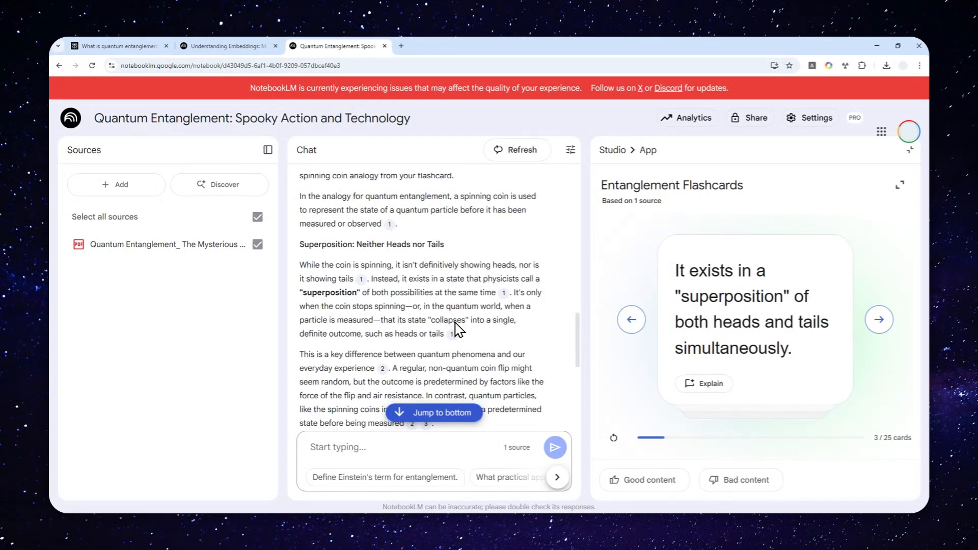
left_click(878, 319)
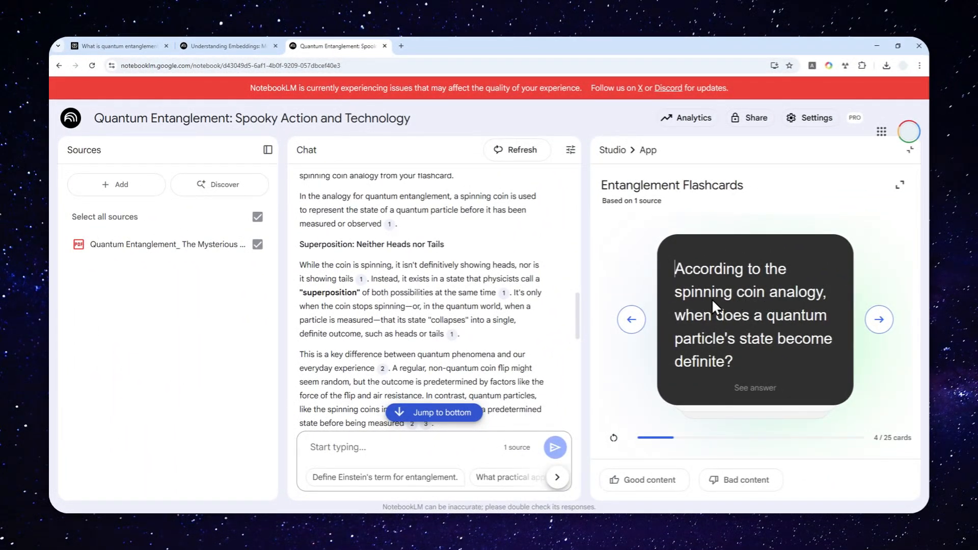
mouse_move(785, 312)
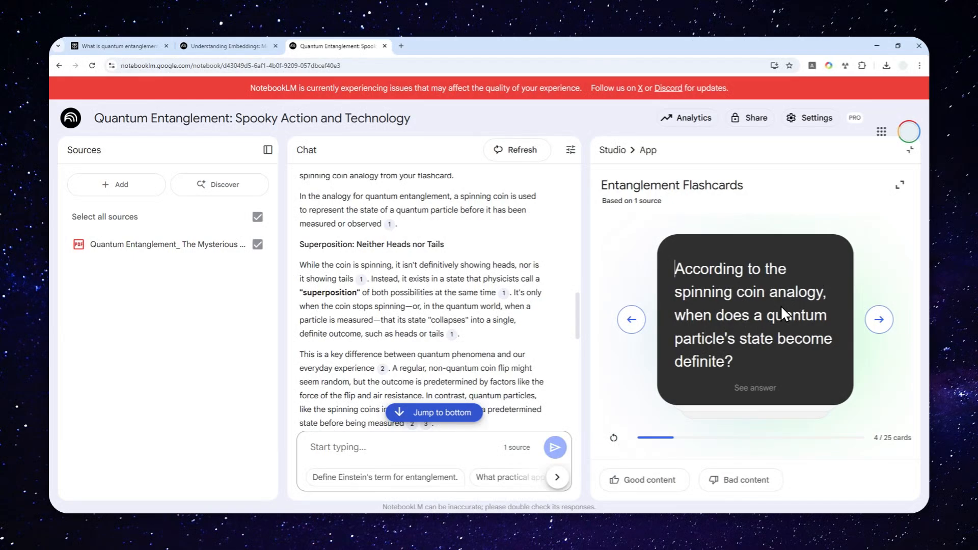